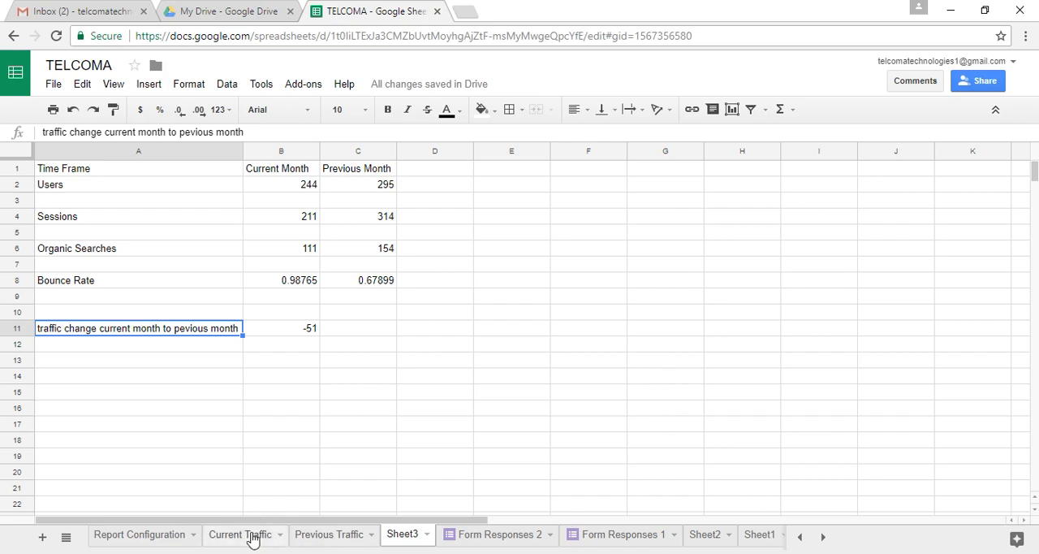
Step: Look over the Current Traffic and Previous Traffic sheets, then return to Sheet3
{"action": "left_click", "coordinate": [239, 534]}
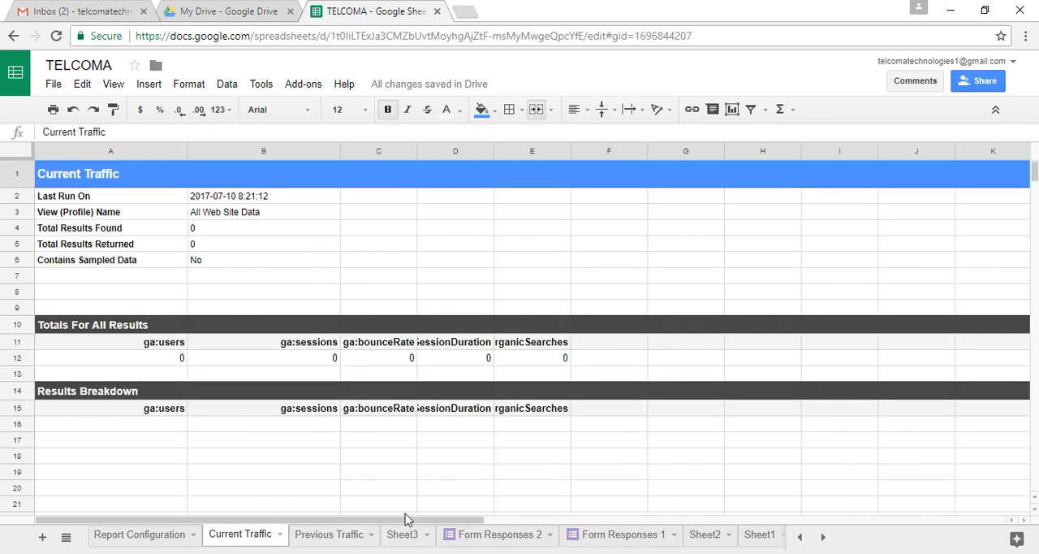
{"action": "left_click", "coordinate": [329, 533]}
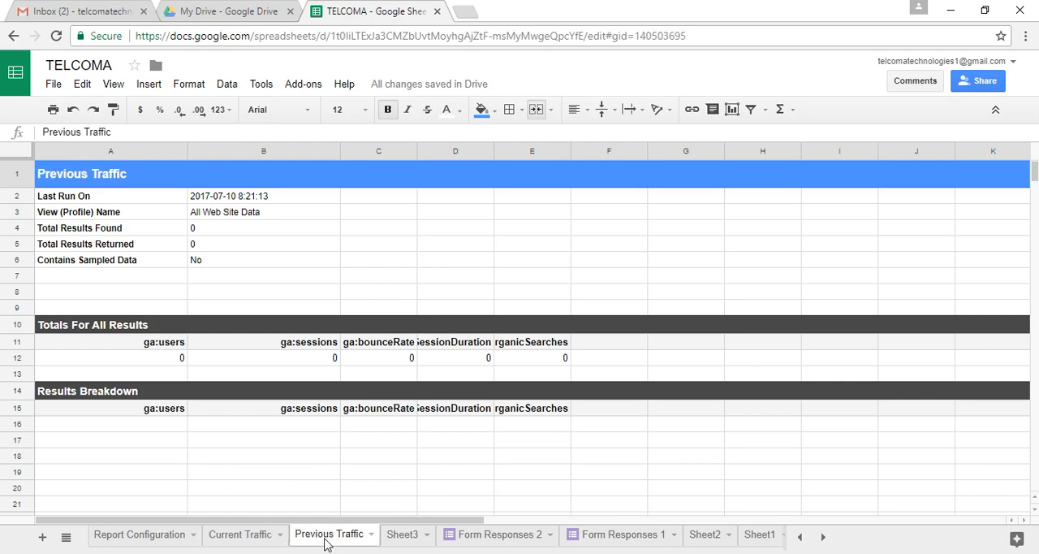
{"action": "mouse_move", "coordinate": [404, 534]}
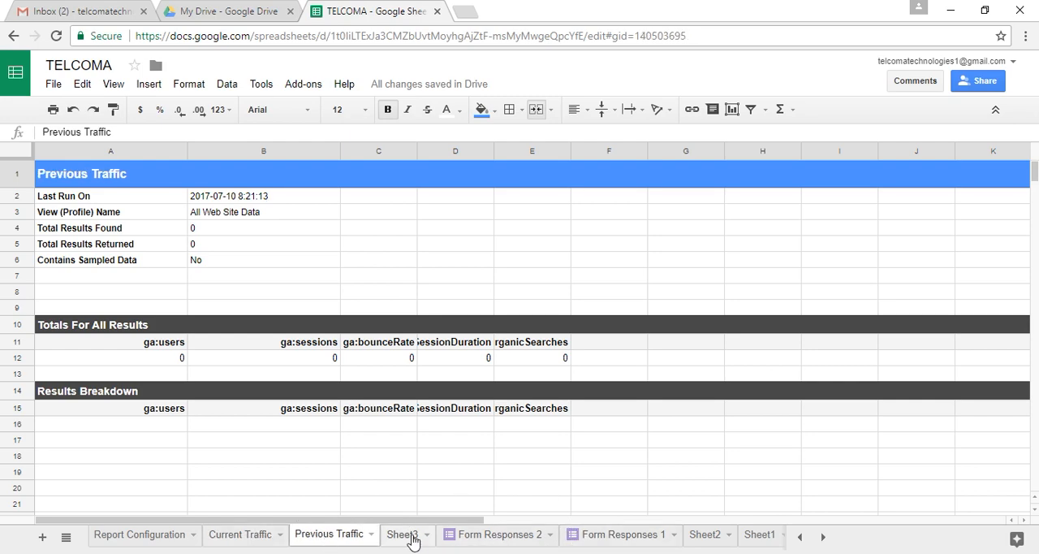
{"action": "left_click", "coordinate": [401, 534]}
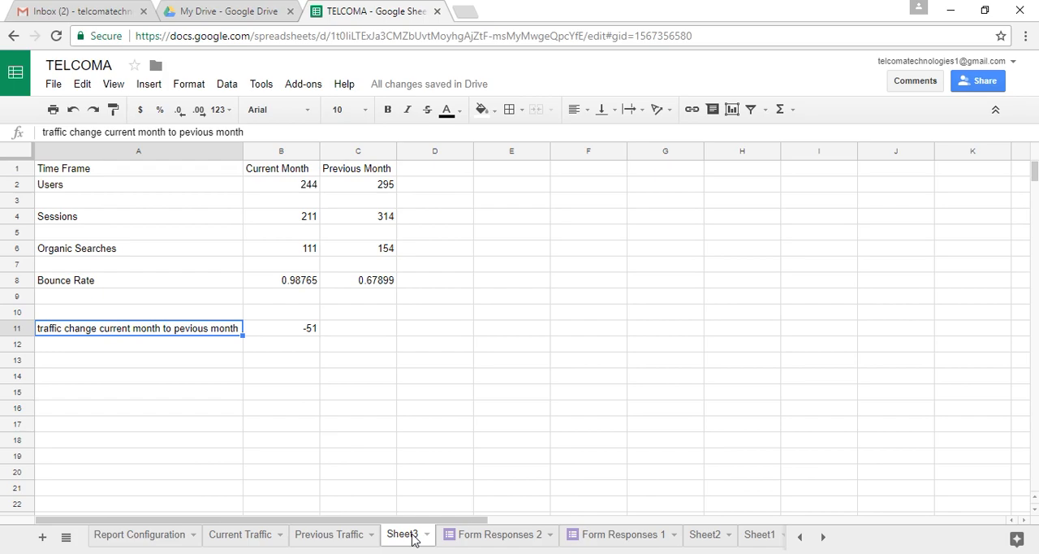
{"action": "mouse_move", "coordinate": [285, 151]}
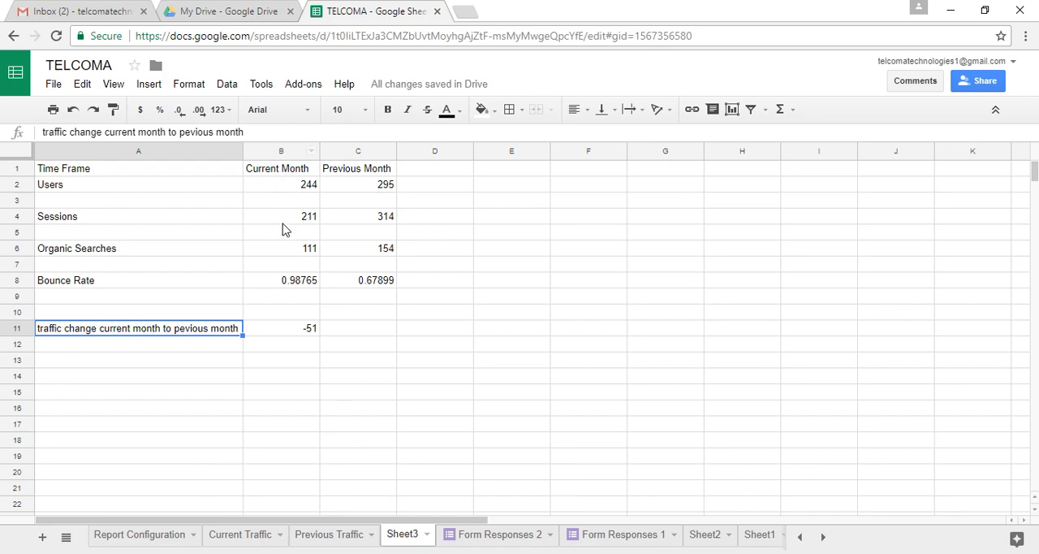
{"action": "mouse_move", "coordinate": [382, 136]}
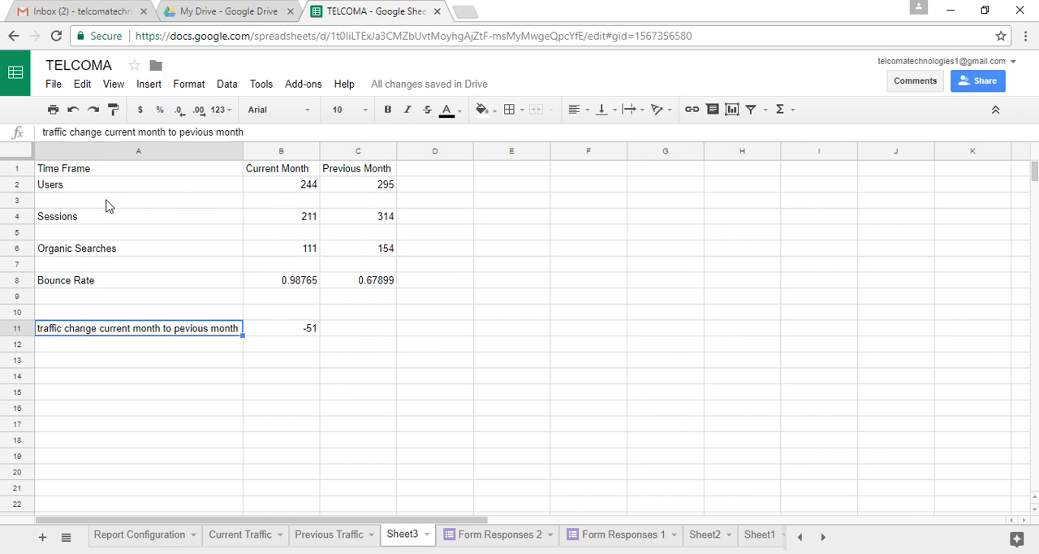
{"action": "mouse_move", "coordinate": [286, 210]}
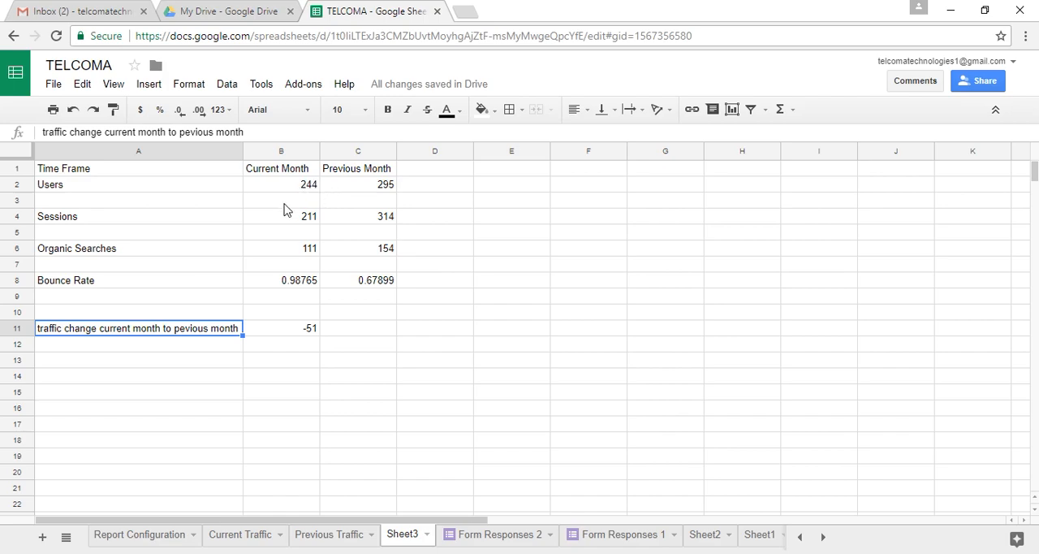
{"action": "mouse_move", "coordinate": [345, 185]}
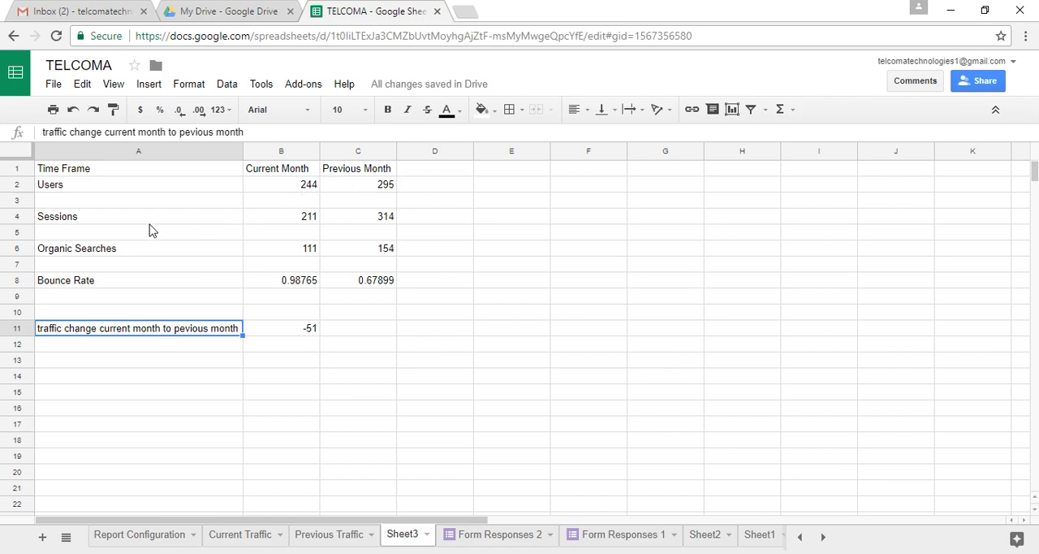
{"action": "mouse_move", "coordinate": [109, 273]}
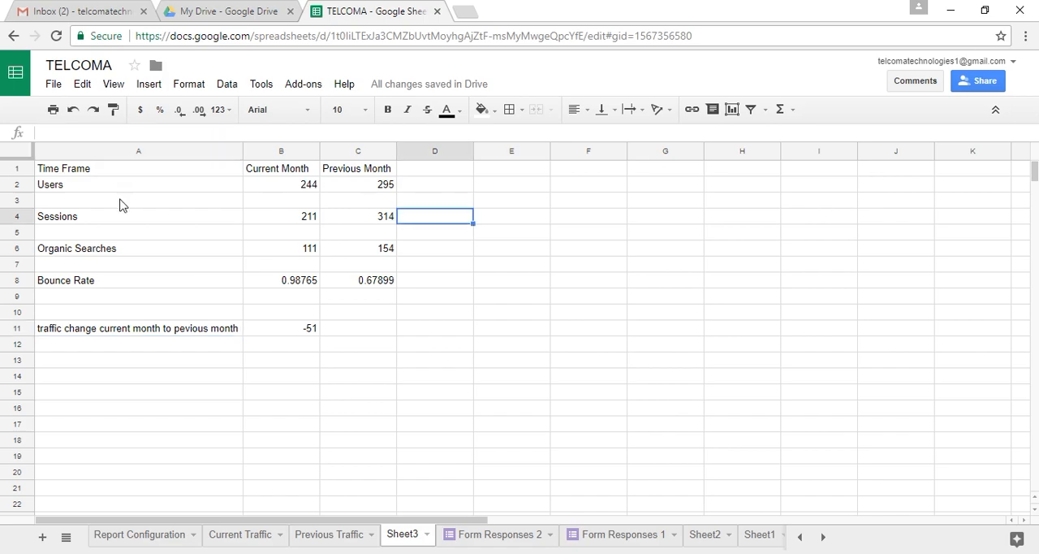
Step: Select the traffic table A1:C8 to insert a chart from it
{"action": "left_click", "coordinate": [138, 168]}
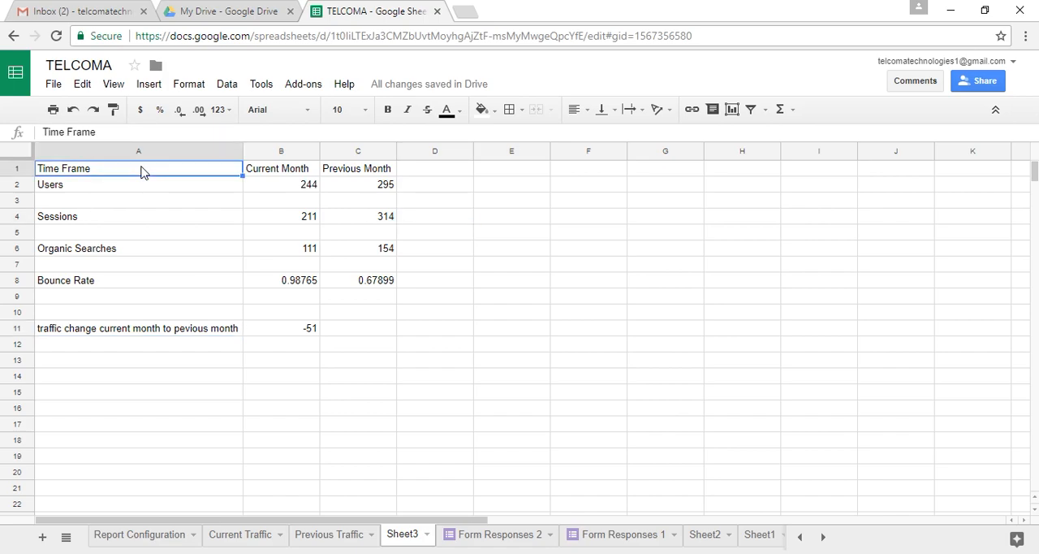
{"action": "left_click_drag", "start_coordinate": [63, 168], "coordinate": [385, 248]}
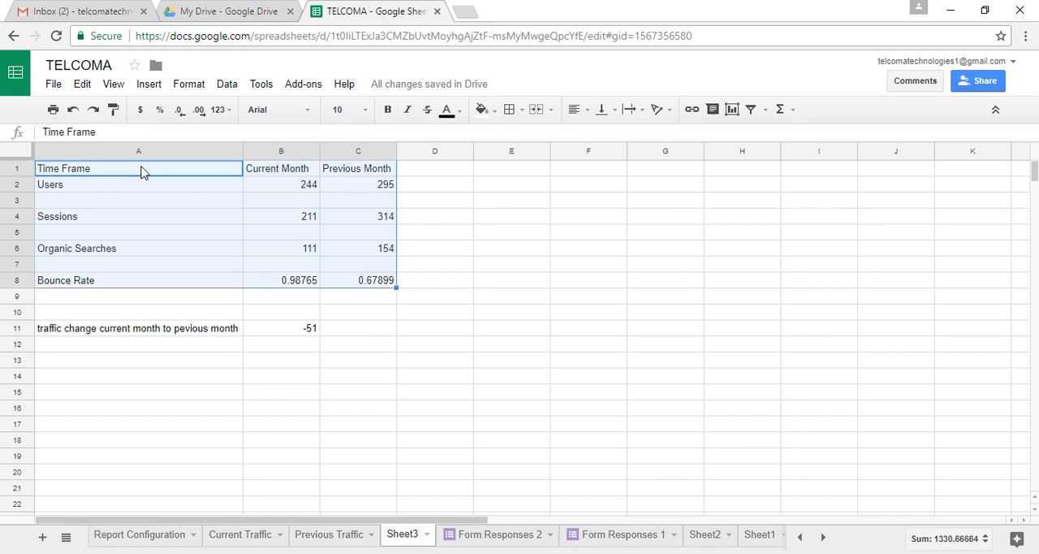
{"action": "mouse_move", "coordinate": [149, 84]}
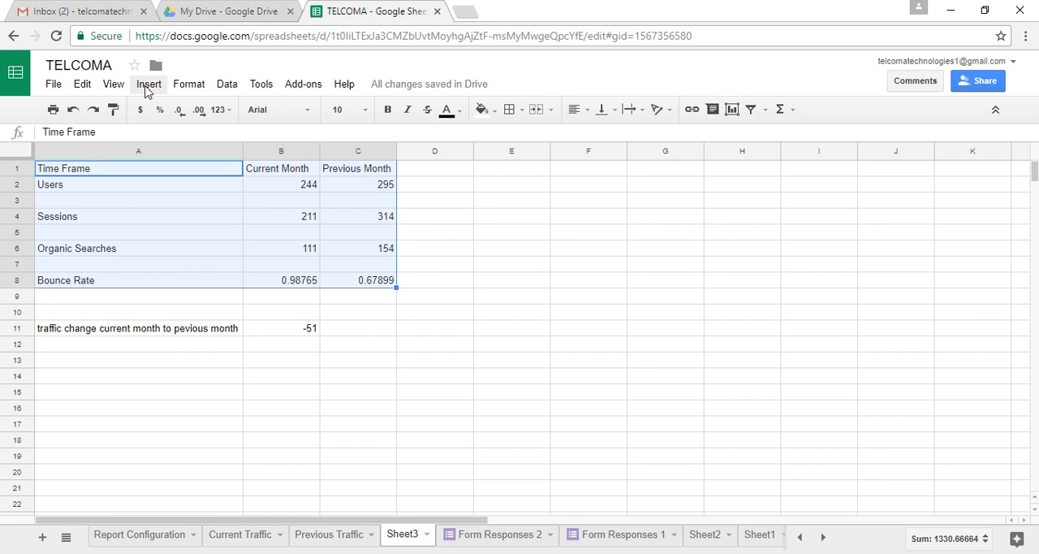
{"action": "left_click", "coordinate": [149, 83]}
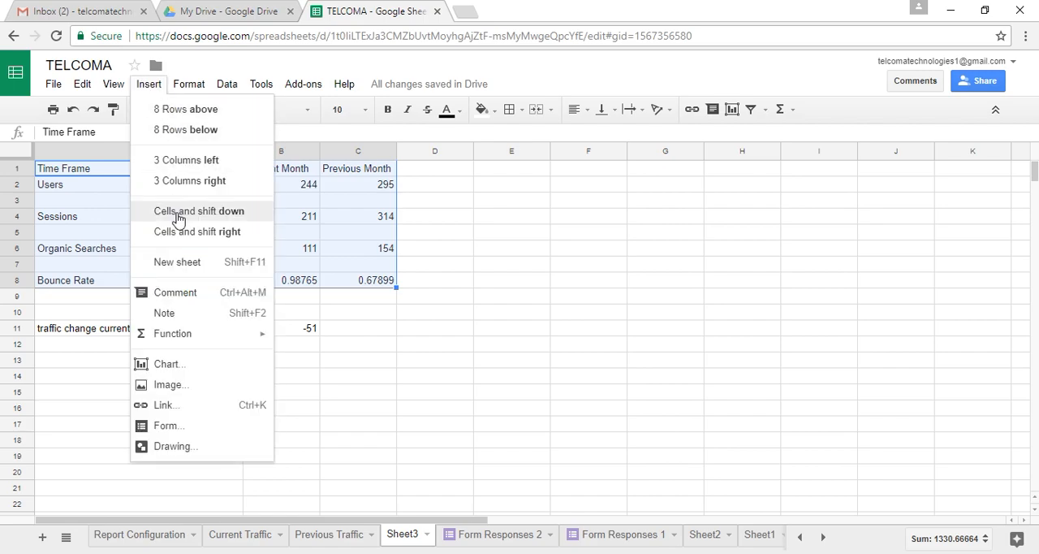
{"action": "mouse_move", "coordinate": [187, 359]}
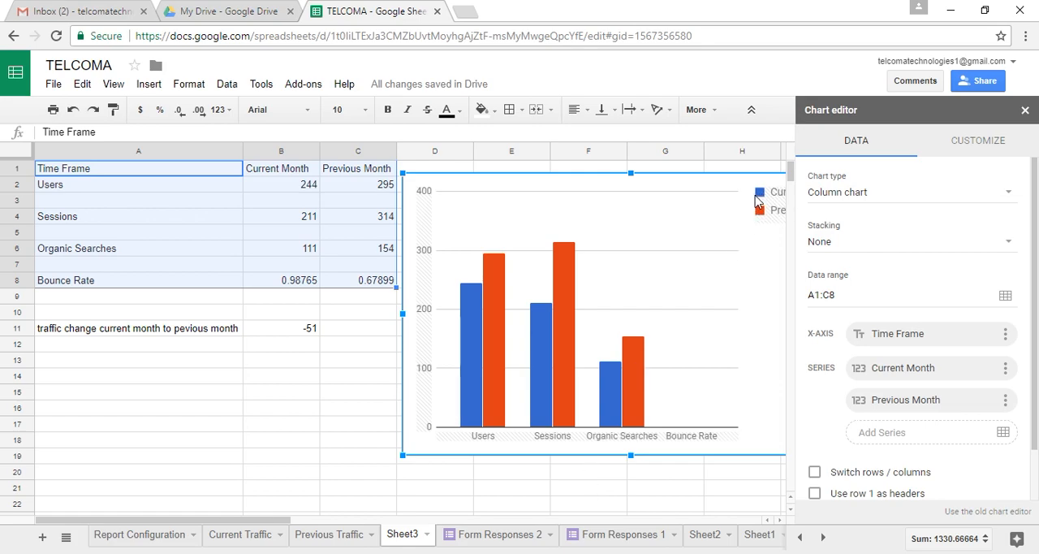
{"action": "mouse_move", "coordinate": [795, 202]}
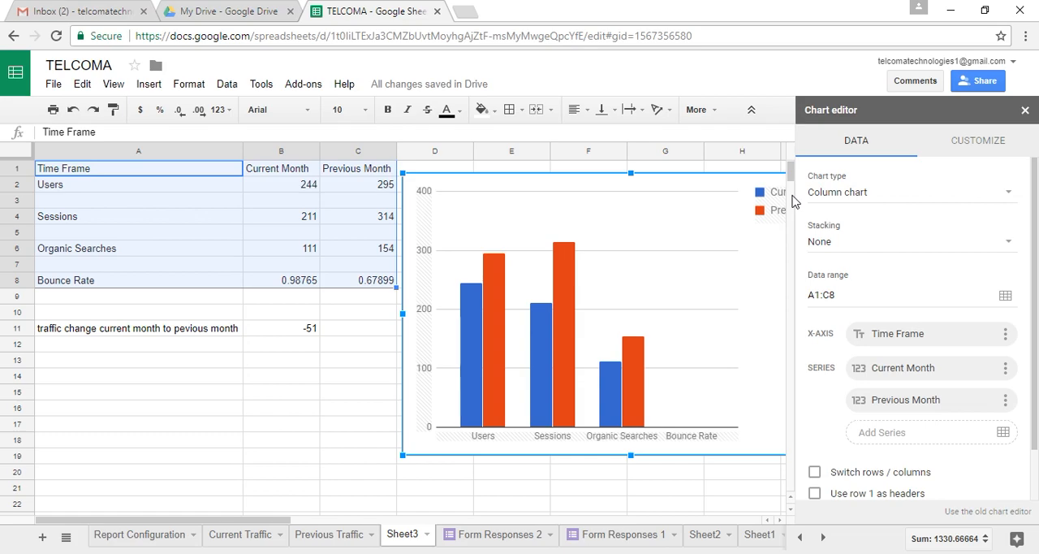
{"action": "mouse_move", "coordinate": [767, 219]}
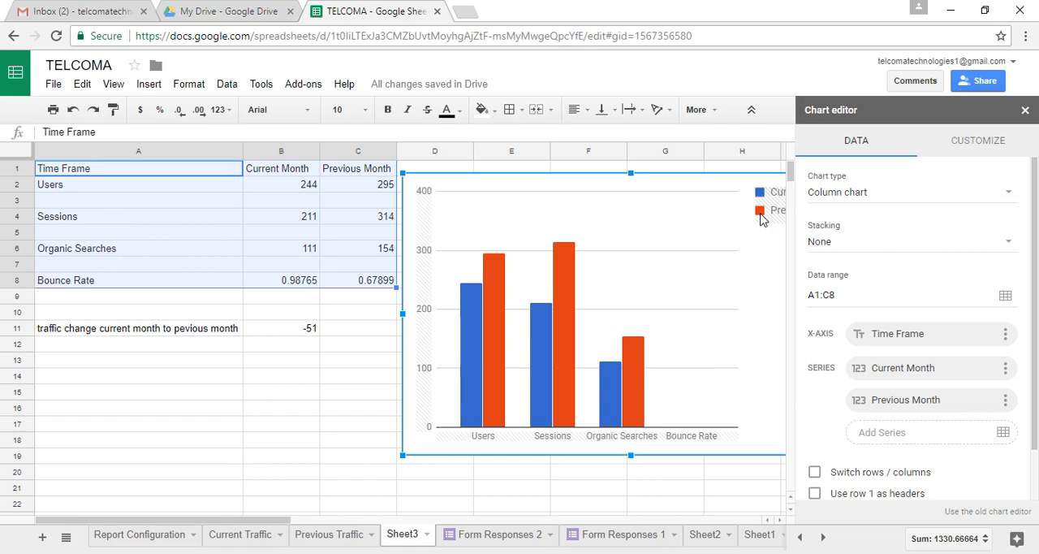
{"action": "mouse_move", "coordinate": [486, 455]}
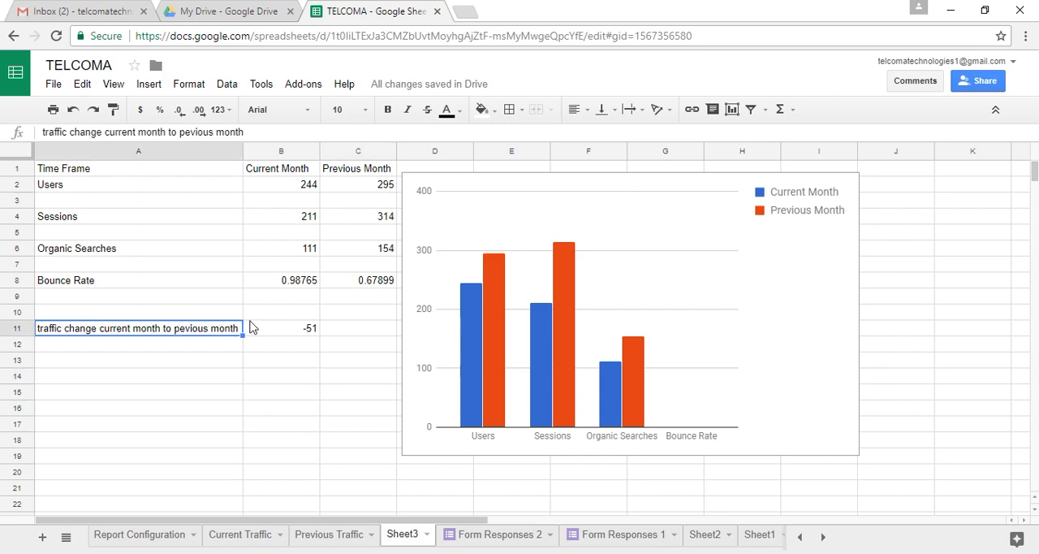
Step: Check that B11 holds =B2-C2, then bring up the Insert menu
{"action": "left_click", "coordinate": [281, 328]}
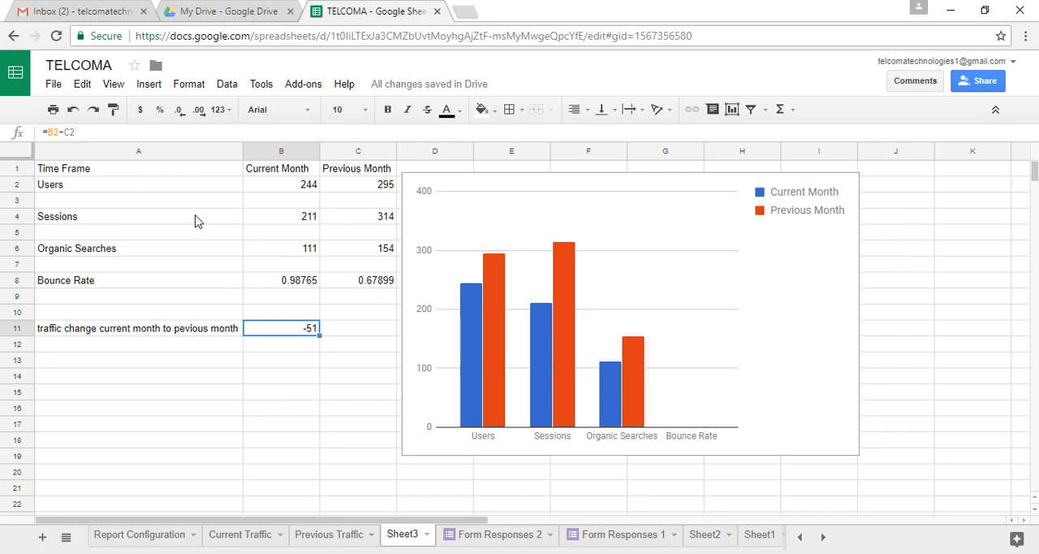
{"action": "mouse_move", "coordinate": [156, 354]}
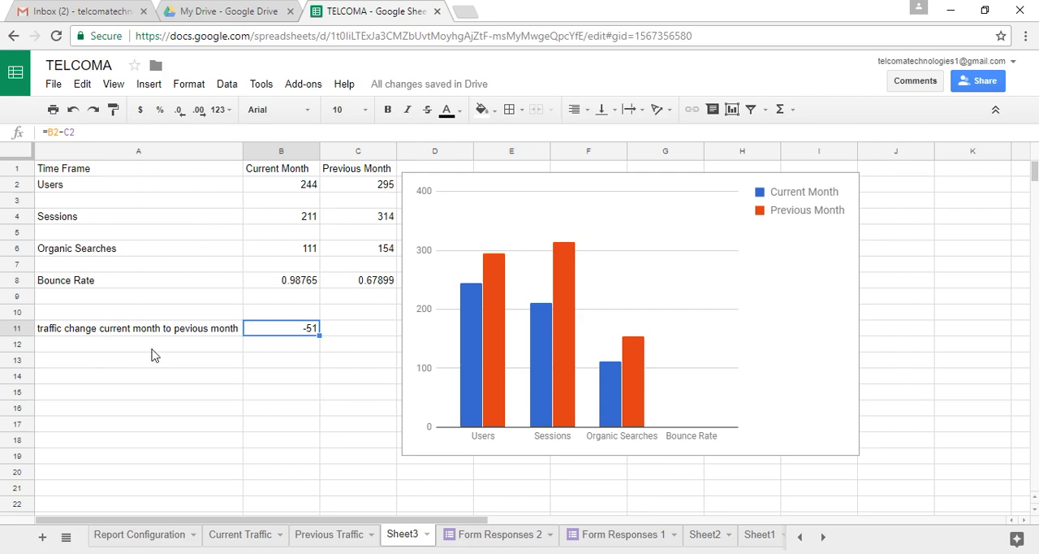
{"action": "mouse_move", "coordinate": [183, 340]}
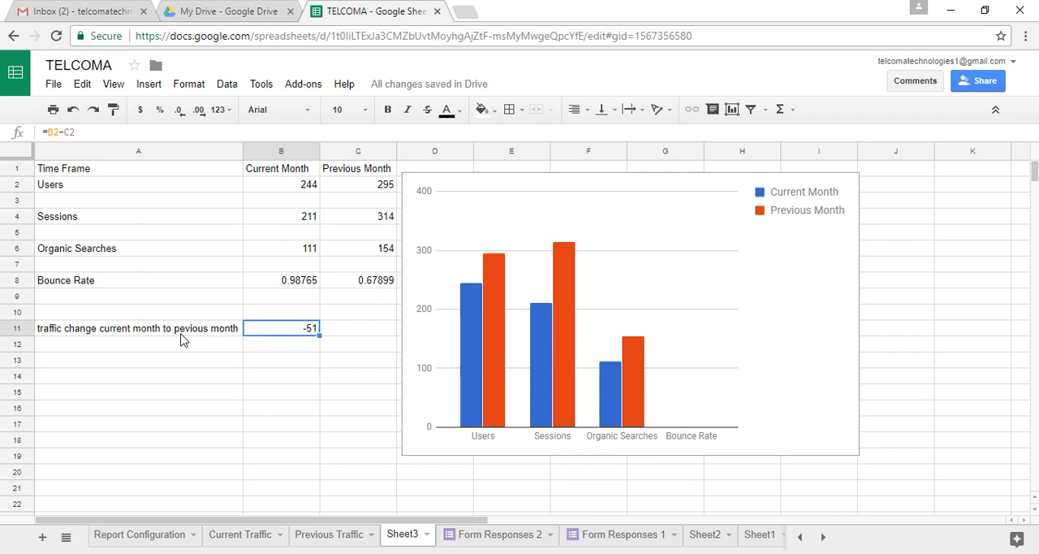
{"action": "left_click", "coordinate": [148, 84]}
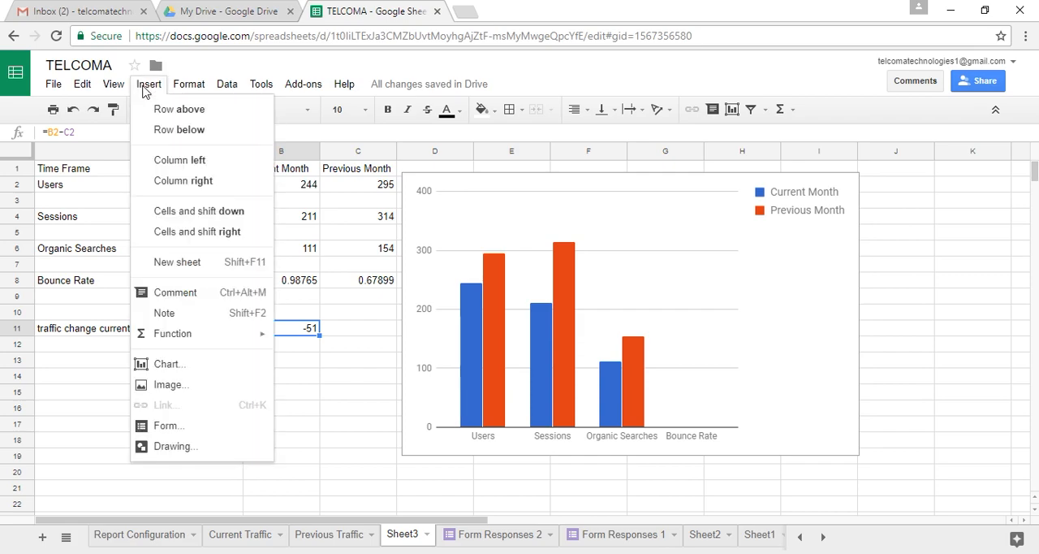
{"action": "mouse_move", "coordinate": [189, 384]}
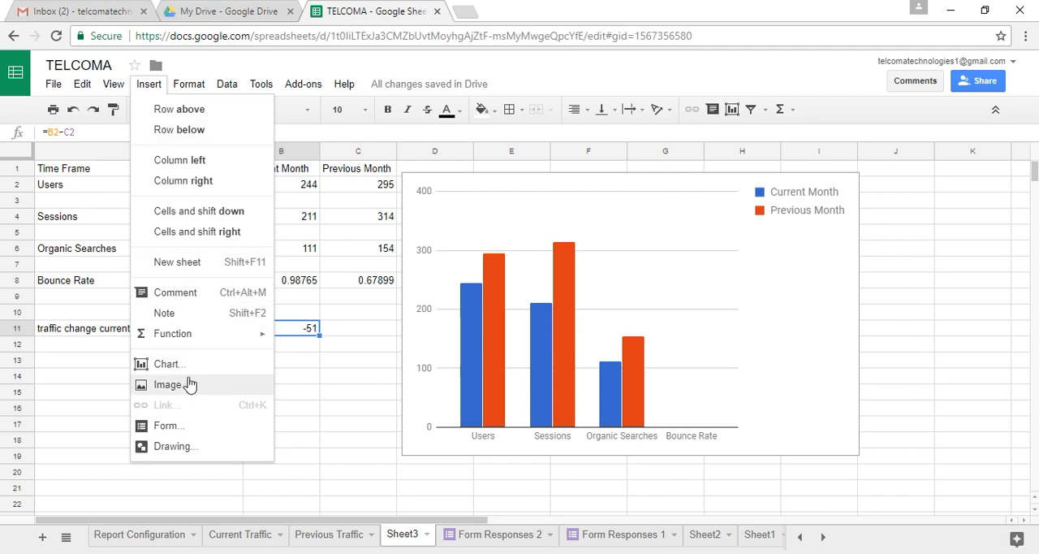
Step: Add a chart of the -51 traffic change from row 11 and open its options menu
{"action": "left_click", "coordinate": [169, 363]}
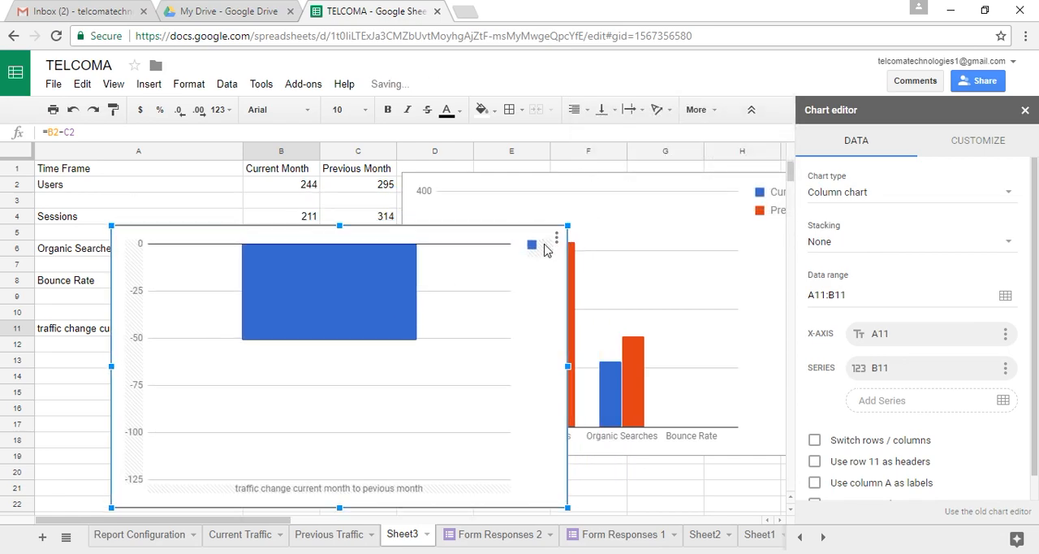
{"action": "left_click", "coordinate": [556, 237]}
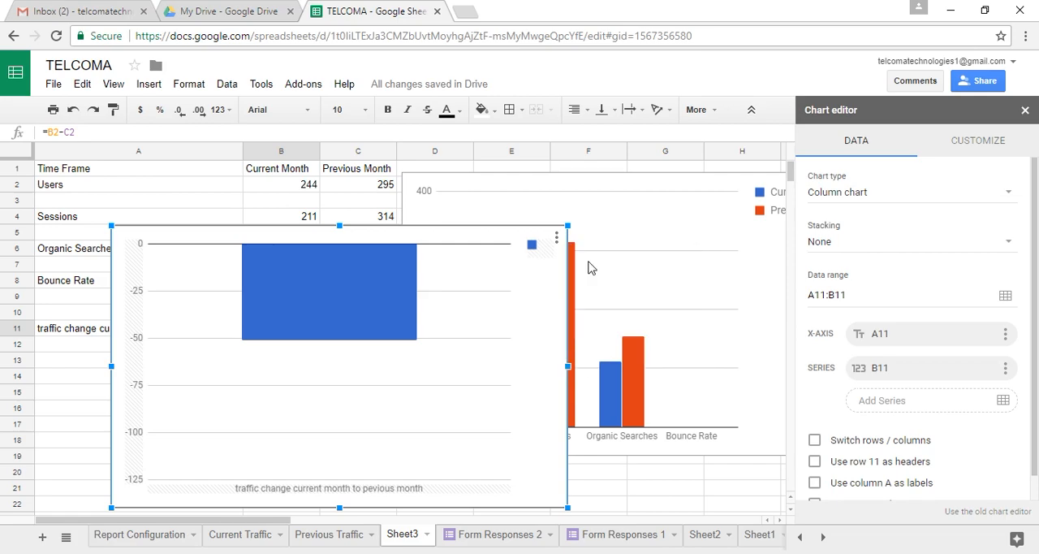
{"action": "mouse_move", "coordinate": [557, 237]}
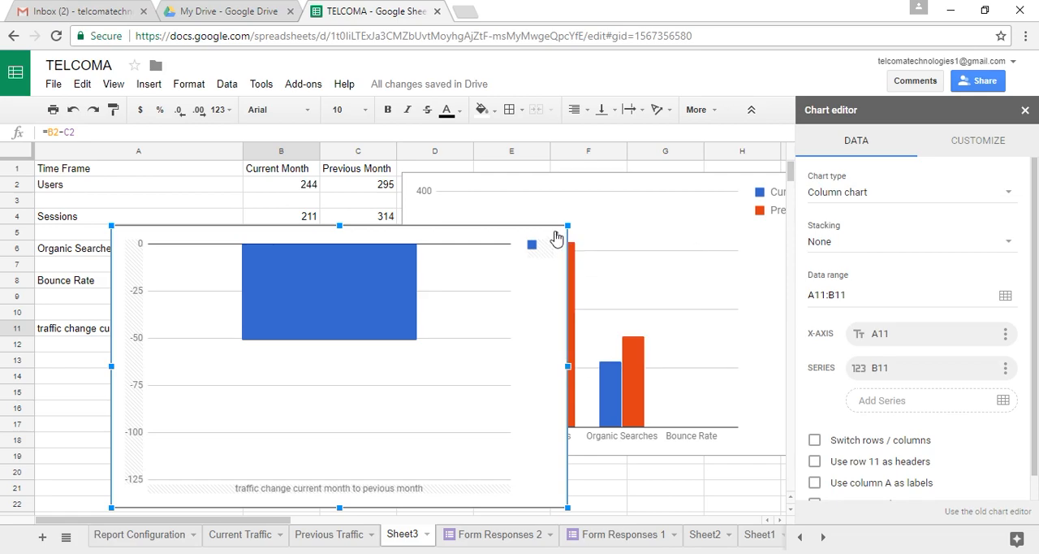
{"action": "left_click", "coordinate": [556, 244]}
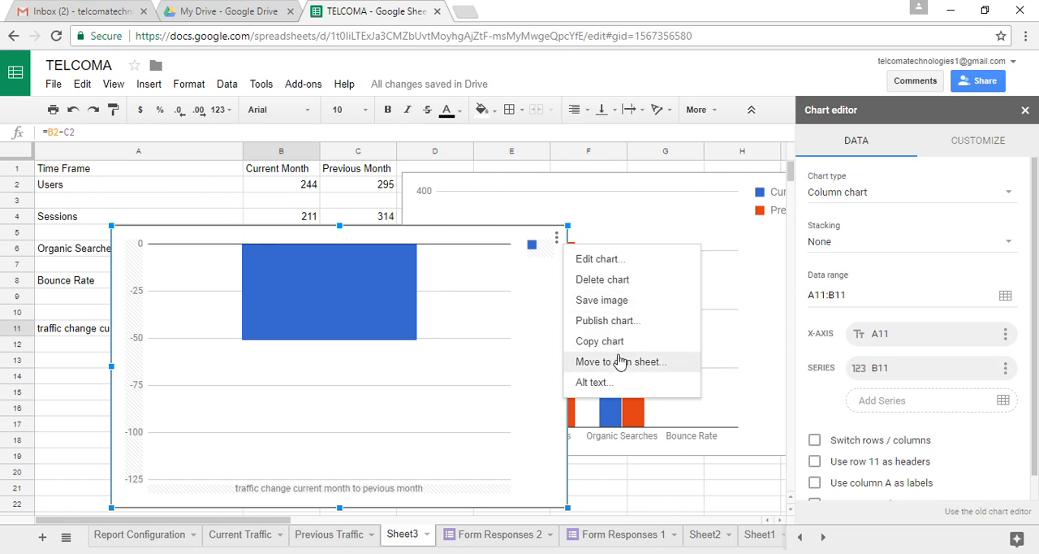
{"action": "mouse_move", "coordinate": [607, 304]}
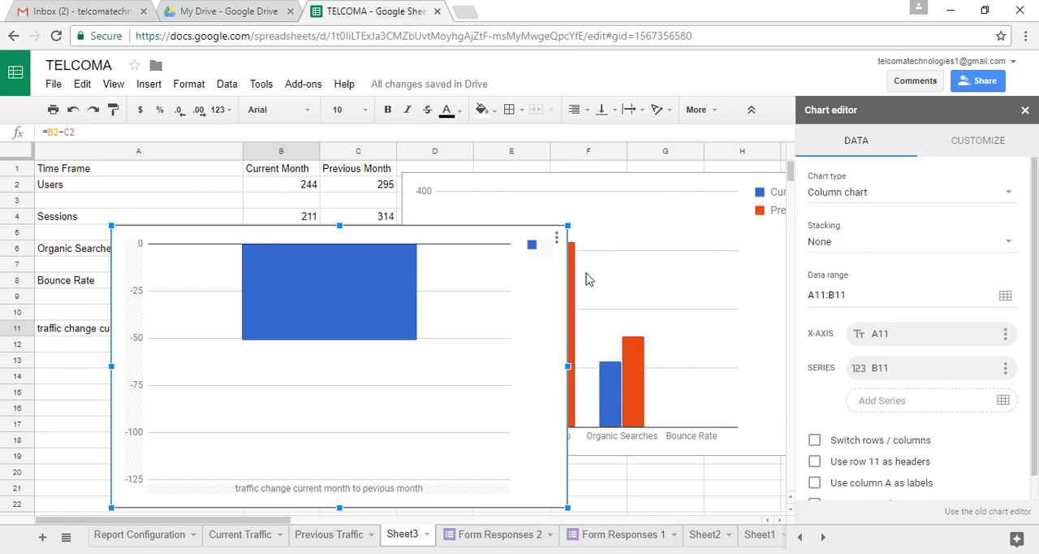
{"action": "mouse_move", "coordinate": [311, 441]}
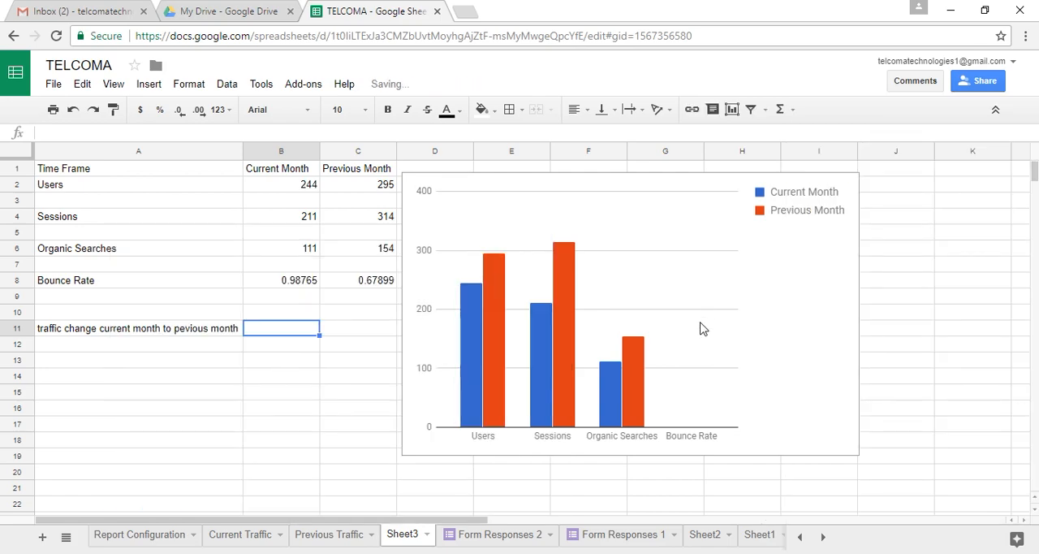
Step: Open the Current vs Previous Month column chart (A1:C8) for editing
{"action": "left_click", "coordinate": [568, 309]}
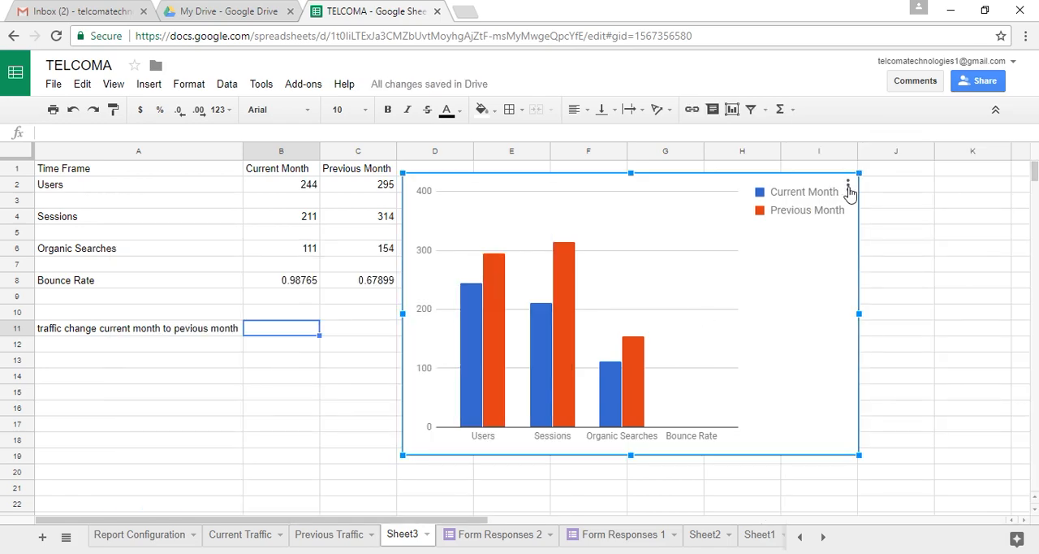
{"action": "left_click", "coordinate": [849, 184]}
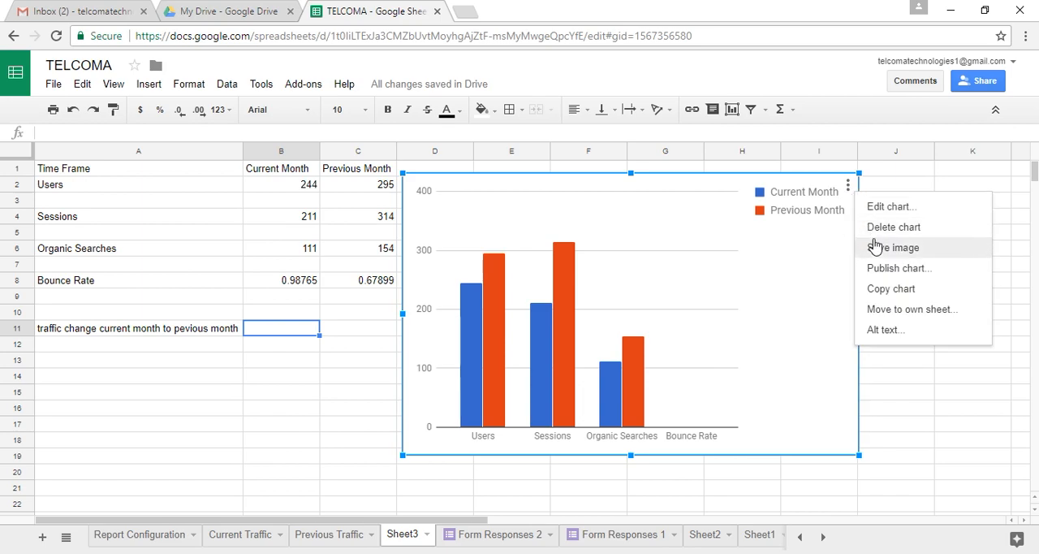
{"action": "mouse_move", "coordinate": [891, 206]}
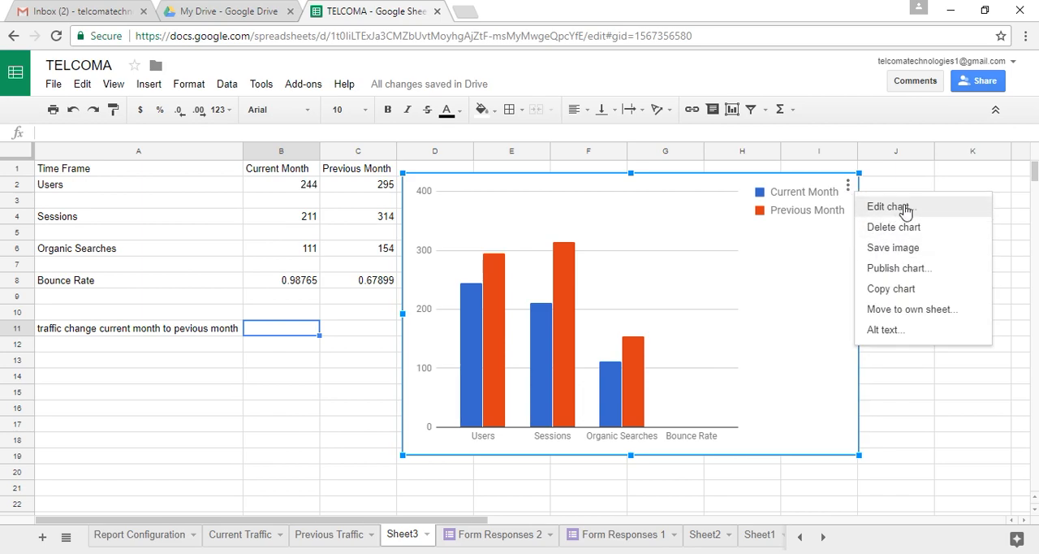
{"action": "left_click", "coordinate": [887, 207]}
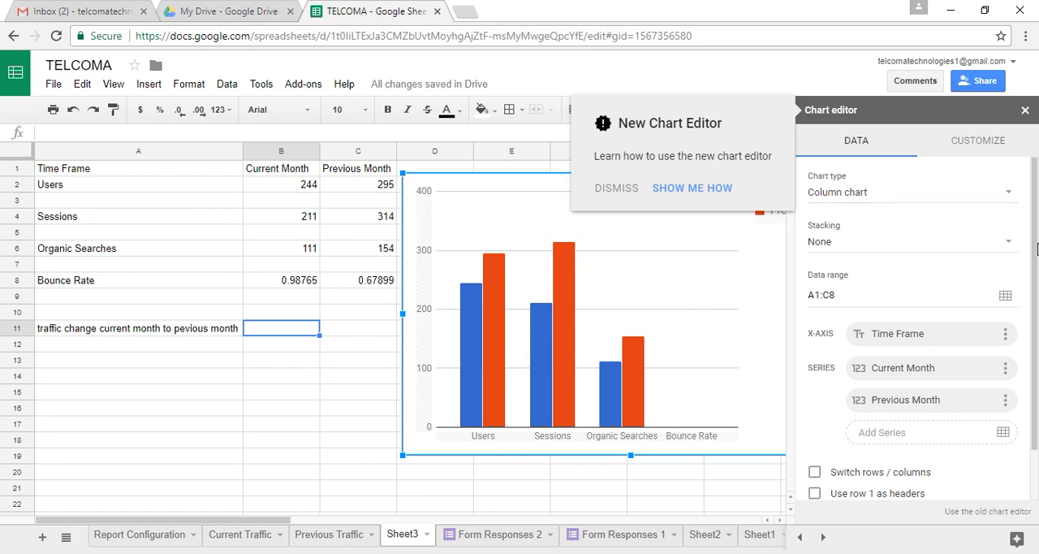
Step: Dismiss the New Chart Editor tip and view the Previous Month series options
{"action": "left_click", "coordinate": [616, 187]}
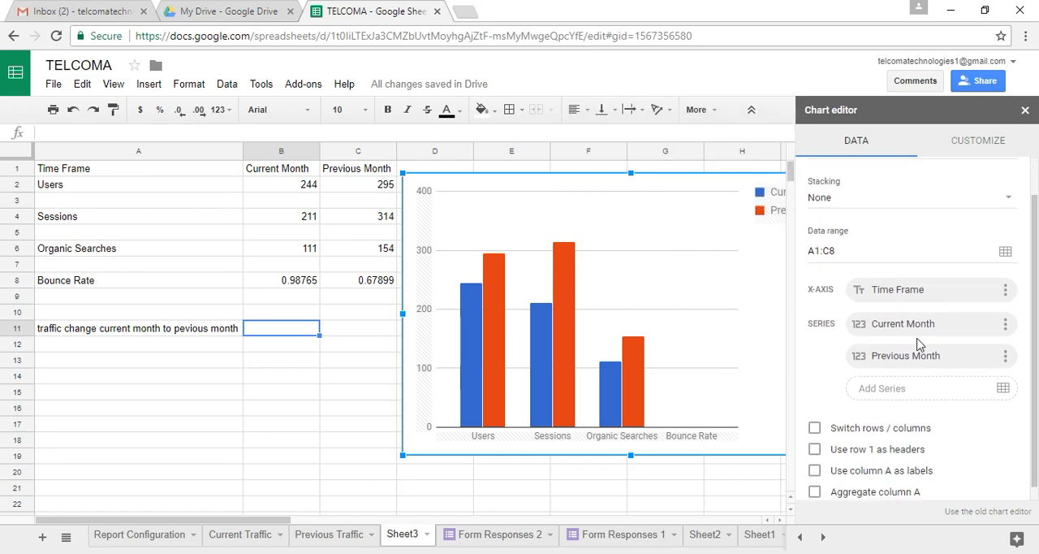
{"action": "mouse_move", "coordinate": [929, 335]}
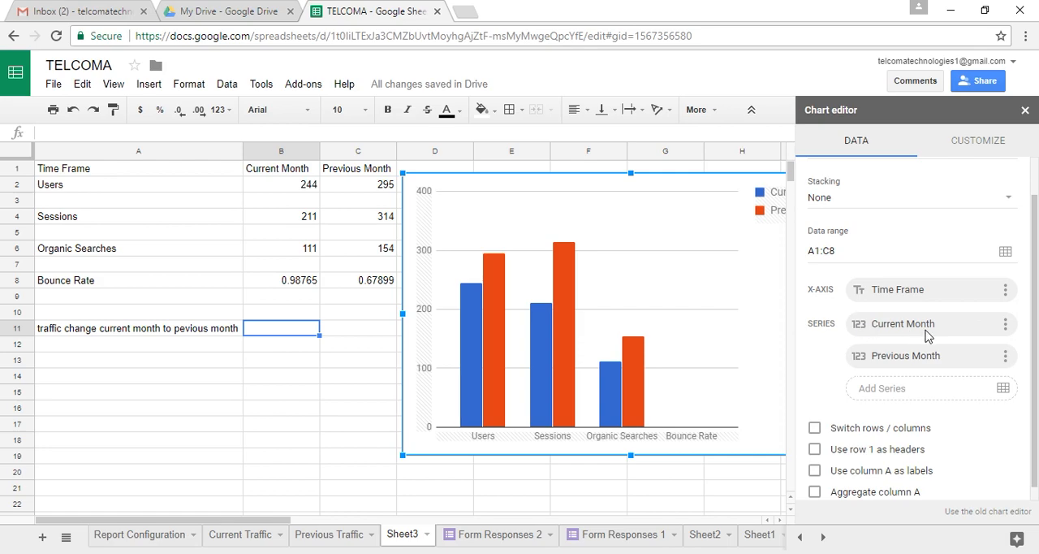
{"action": "mouse_move", "coordinate": [928, 336]}
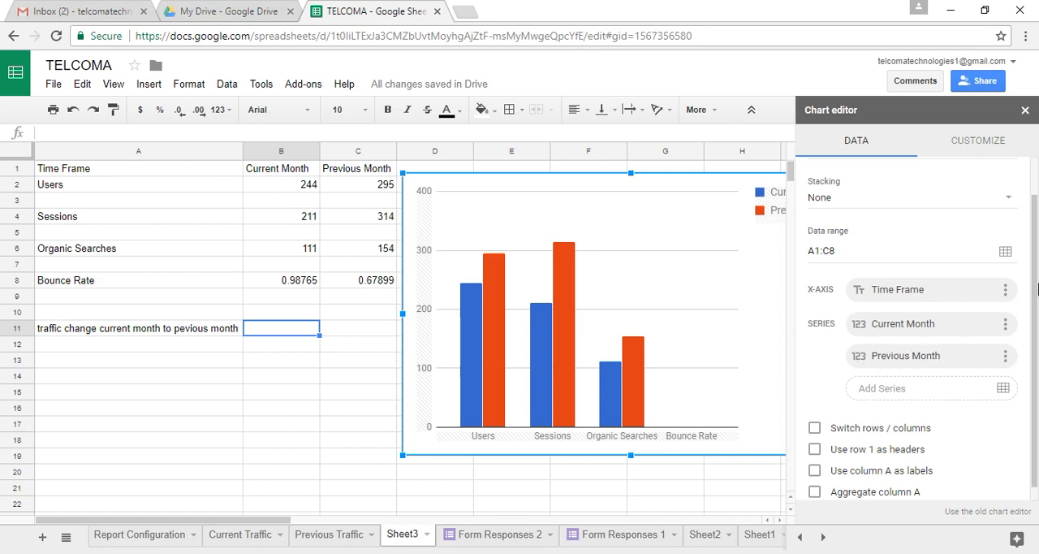
{"action": "mouse_move", "coordinate": [1007, 349]}
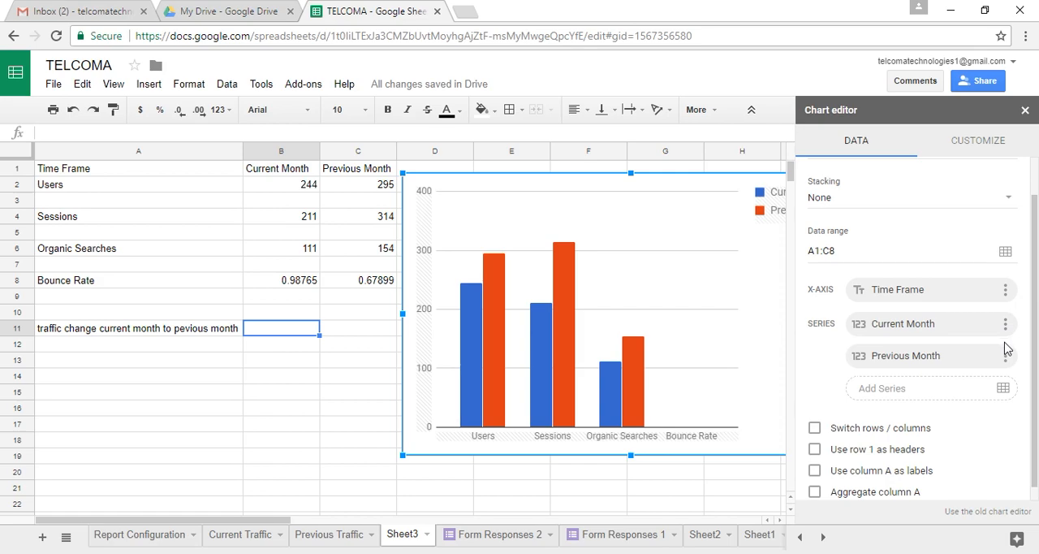
{"action": "left_click", "coordinate": [1006, 356]}
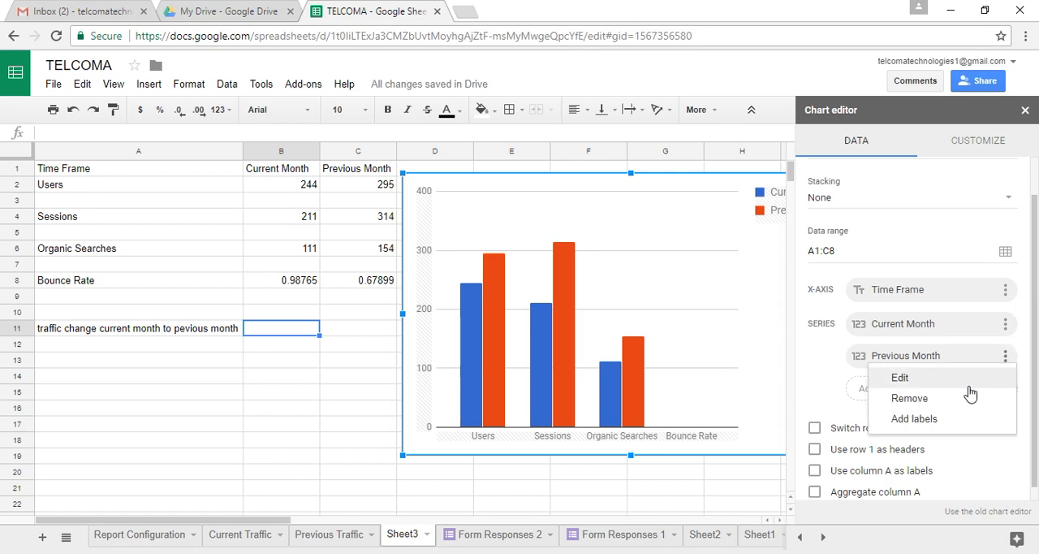
{"action": "mouse_move", "coordinate": [821, 355]}
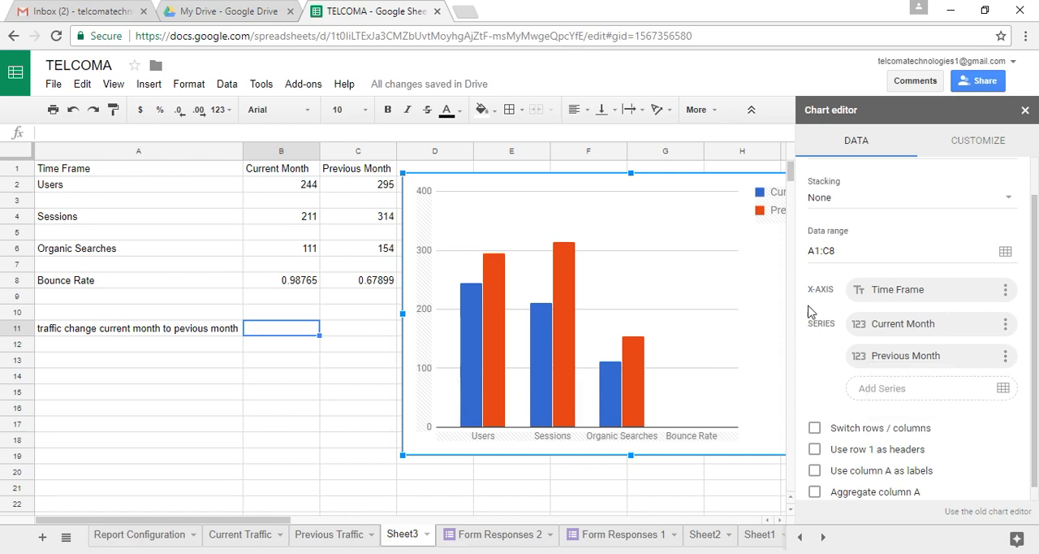
{"action": "mouse_move", "coordinate": [877, 309]}
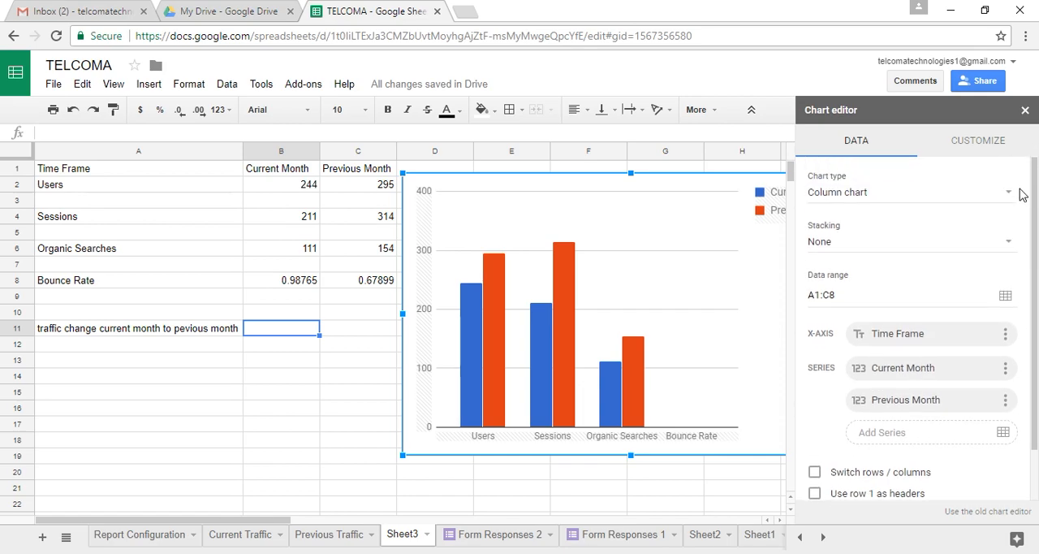
{"action": "mouse_move", "coordinate": [798, 176]}
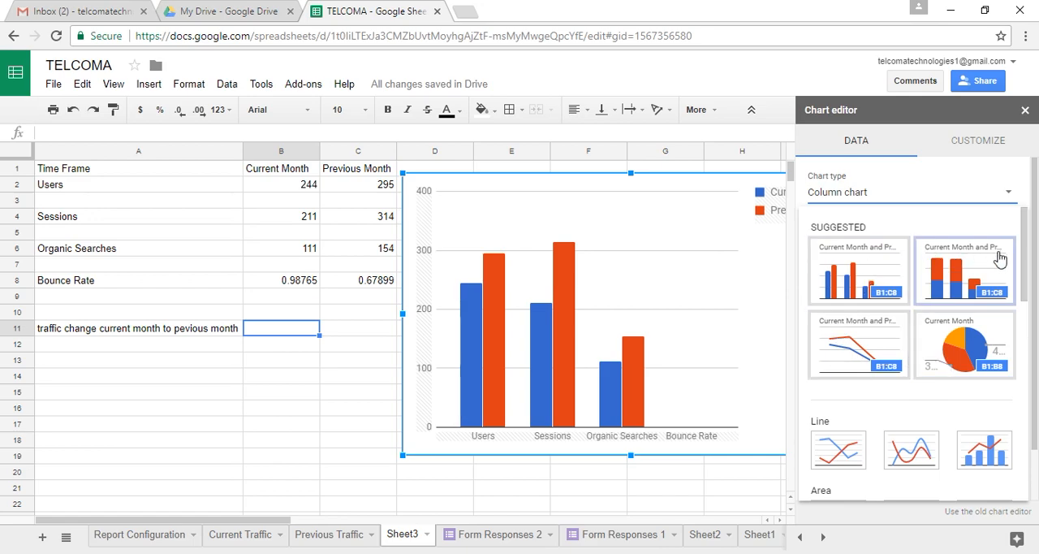
{"action": "mouse_move", "coordinate": [1007, 323]}
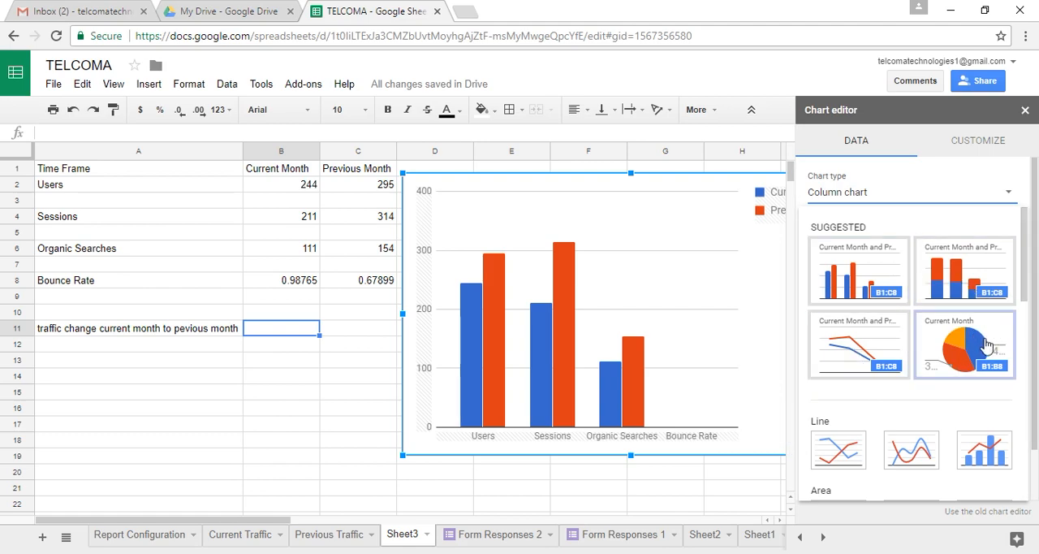
Step: Change the chart to a Current Month pie chart over B1:B8 and close the editor
{"action": "left_click", "coordinate": [965, 344]}
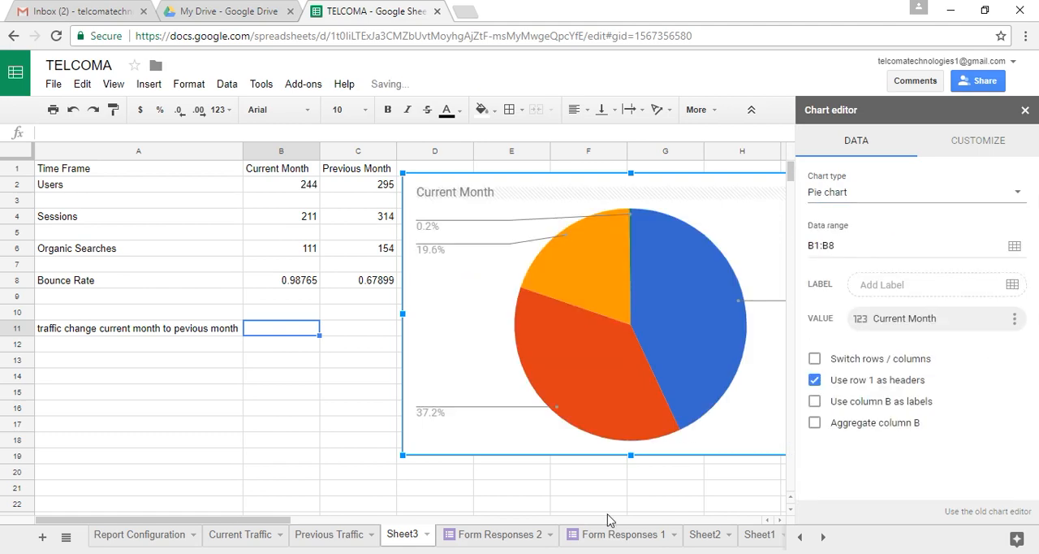
{"action": "left_click", "coordinate": [665, 487]}
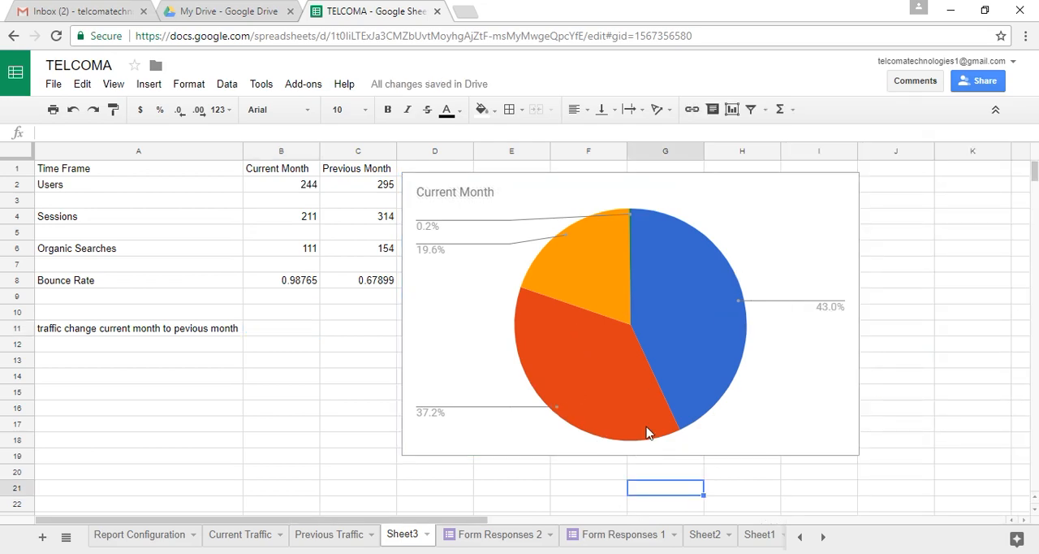
{"action": "mouse_move", "coordinate": [636, 306]}
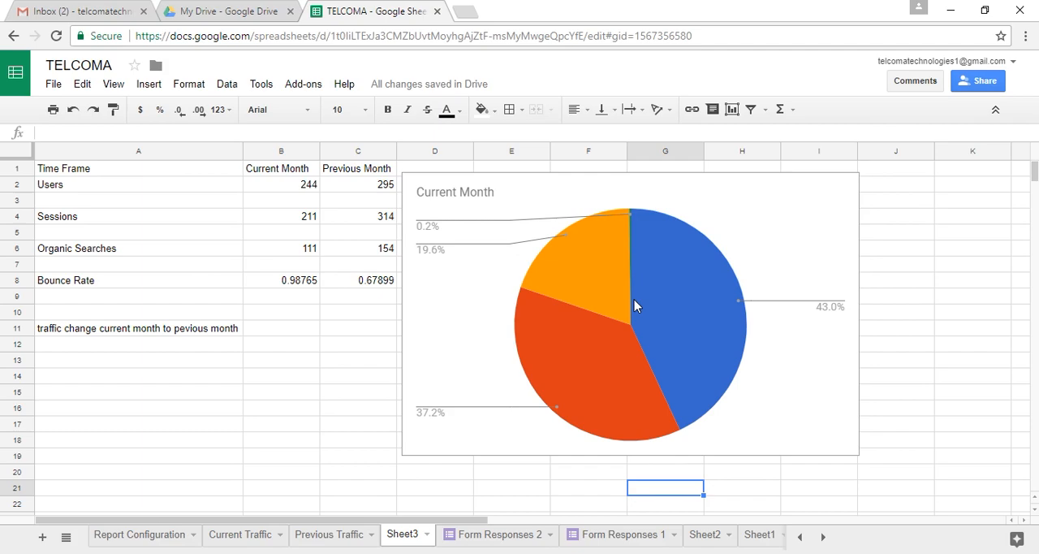